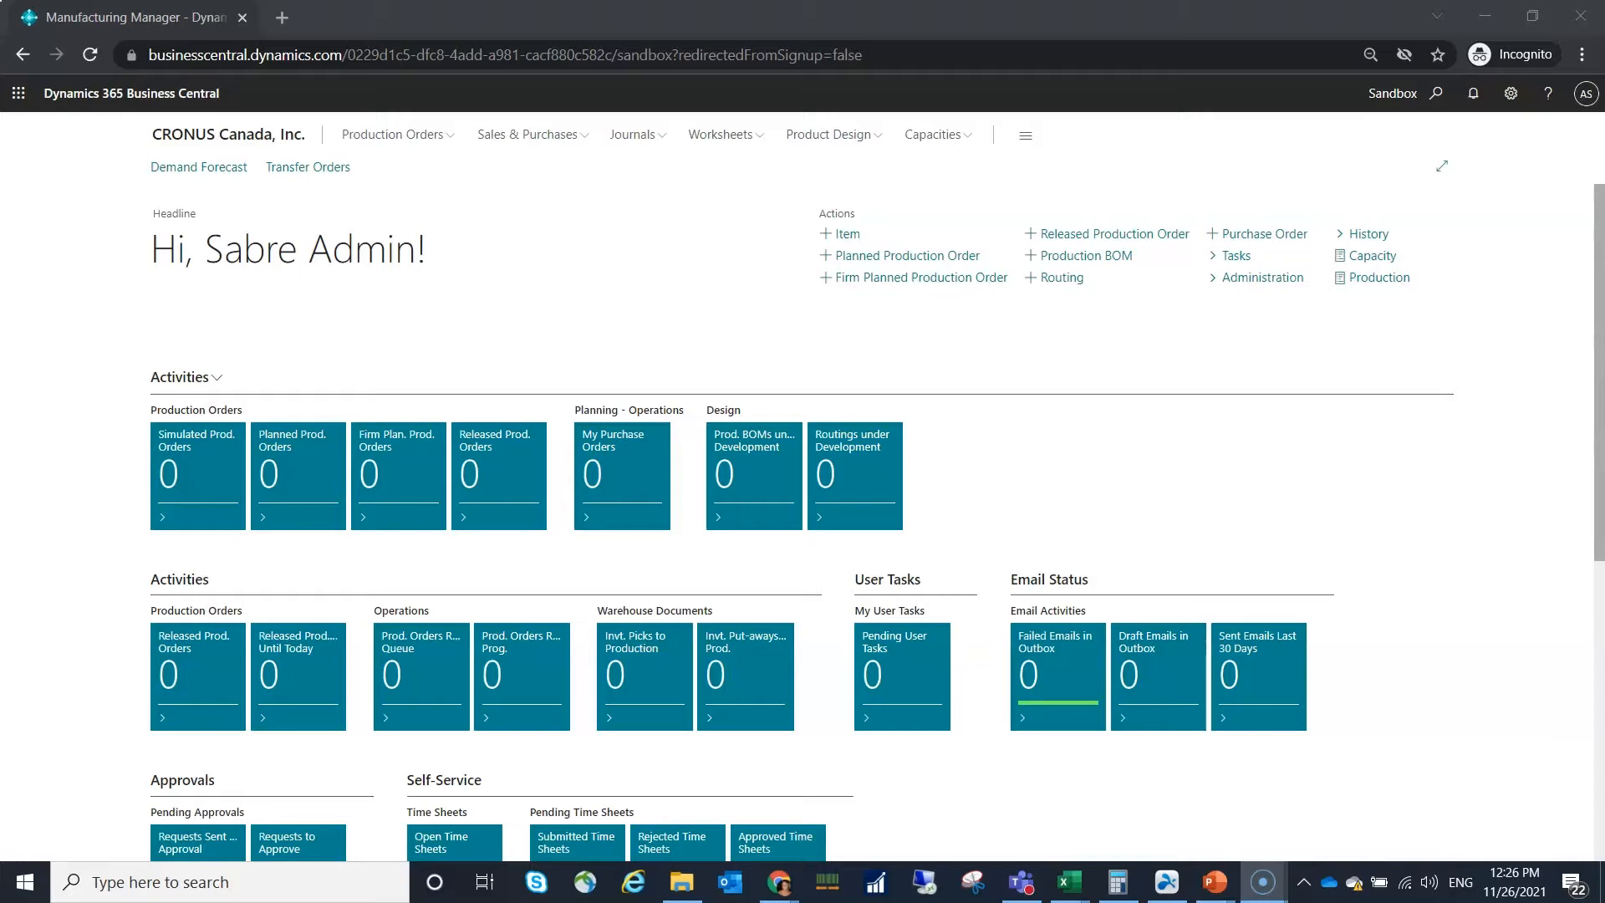
# Find and open the Item Tracking Codes list via Tell Me search for 'ite'.
pyautogui.write('item tr')
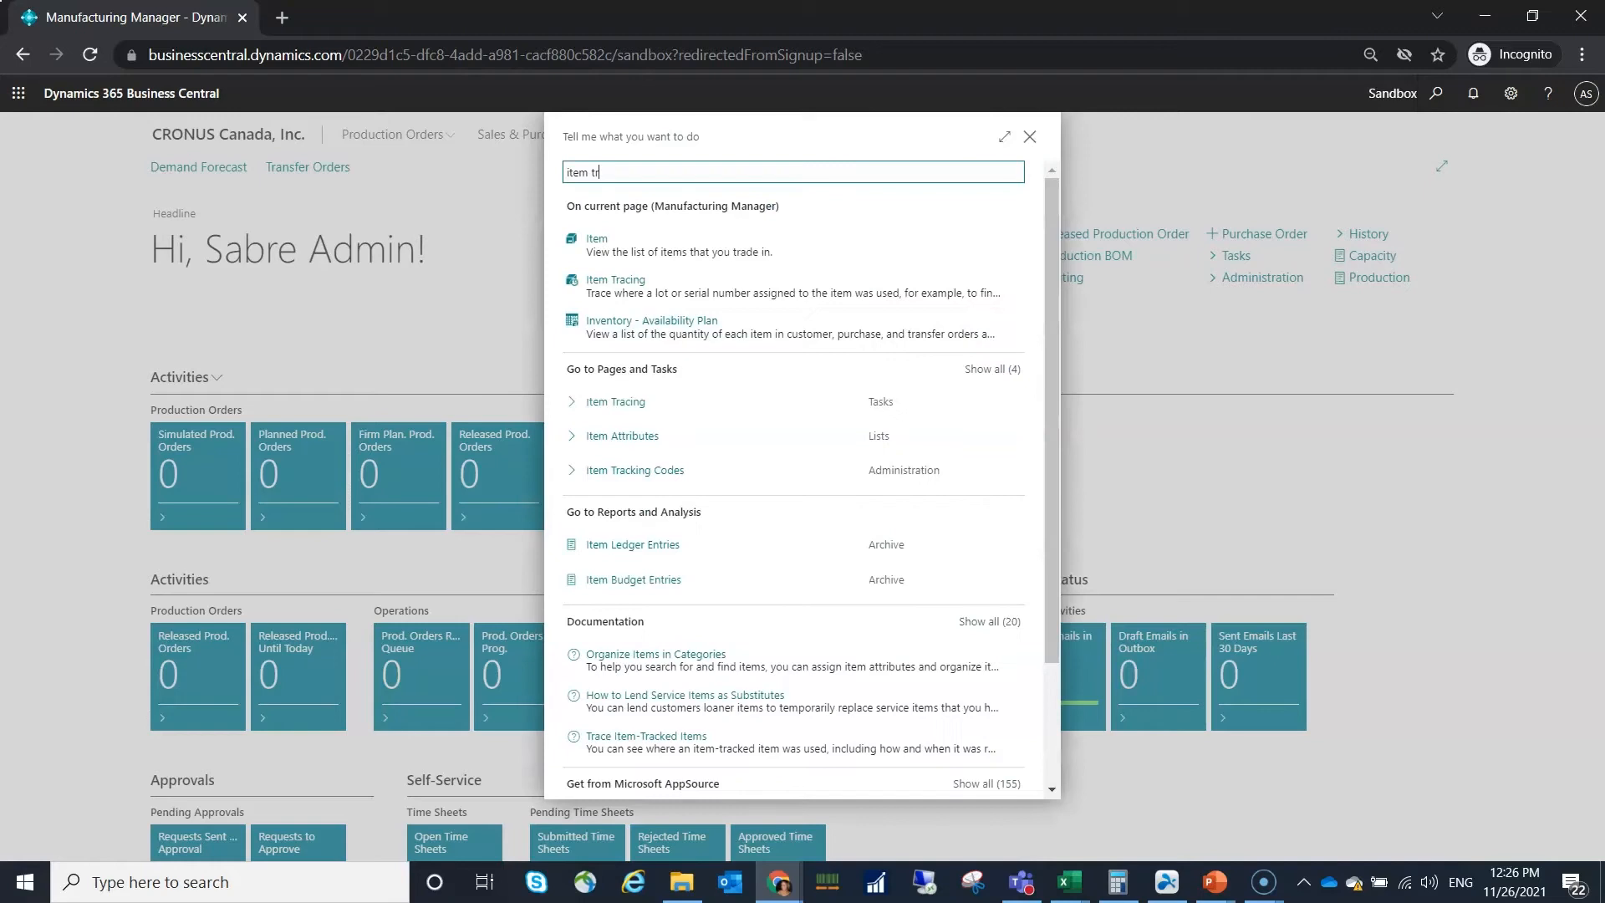
pyautogui.click(636, 470)
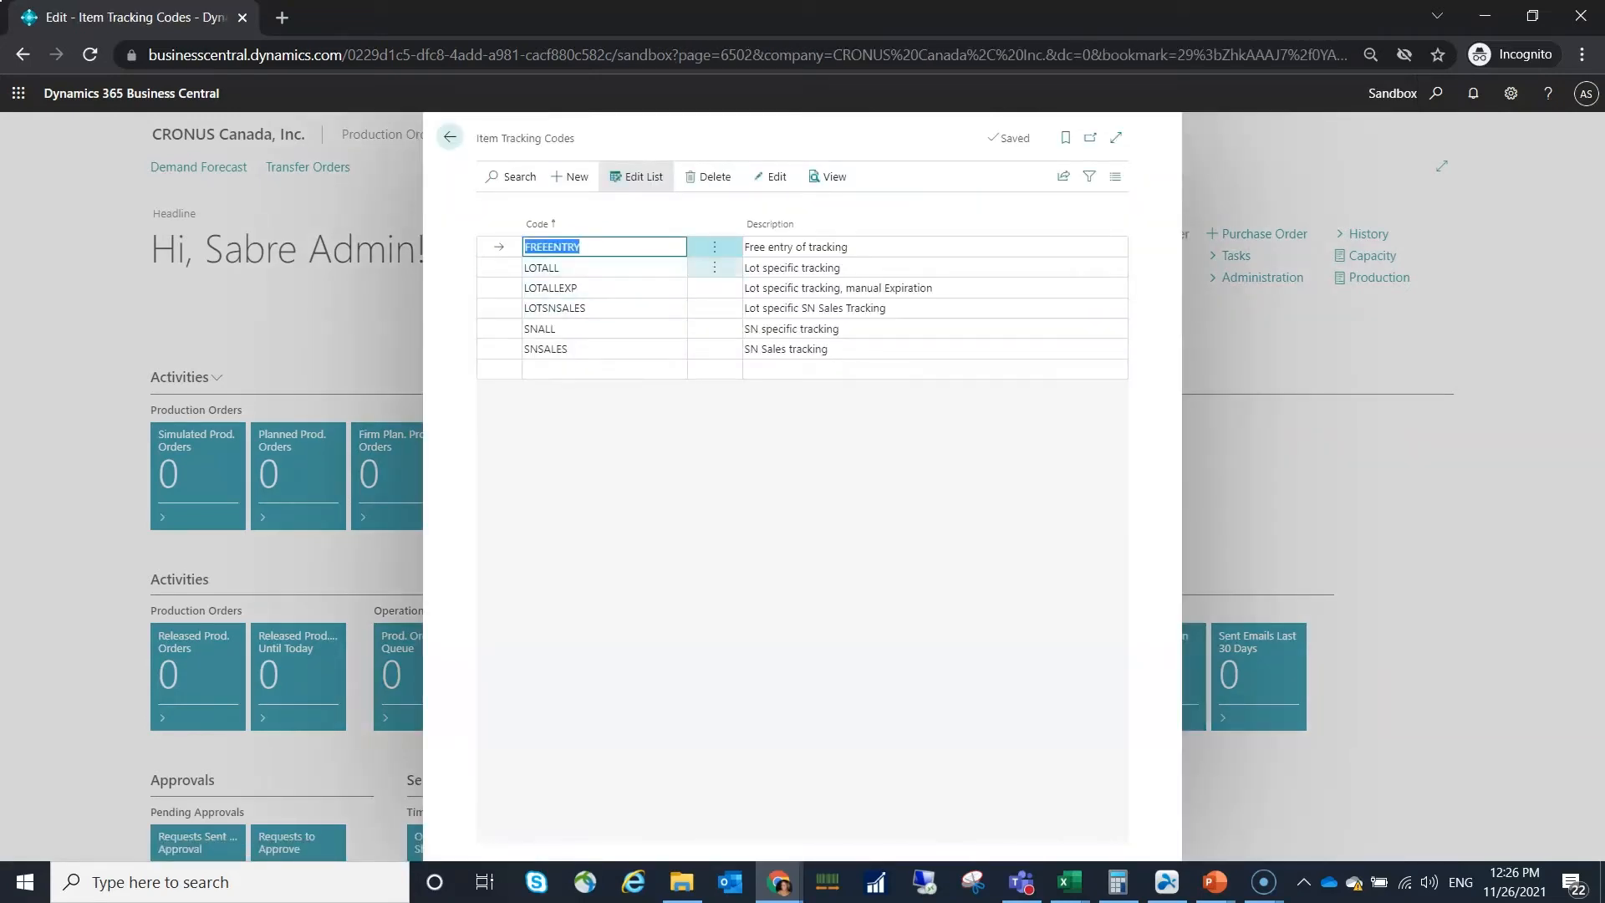
# Inspect the LOTALL tracking code card and its Lot No. toggle settings.
pyautogui.click(830, 267)
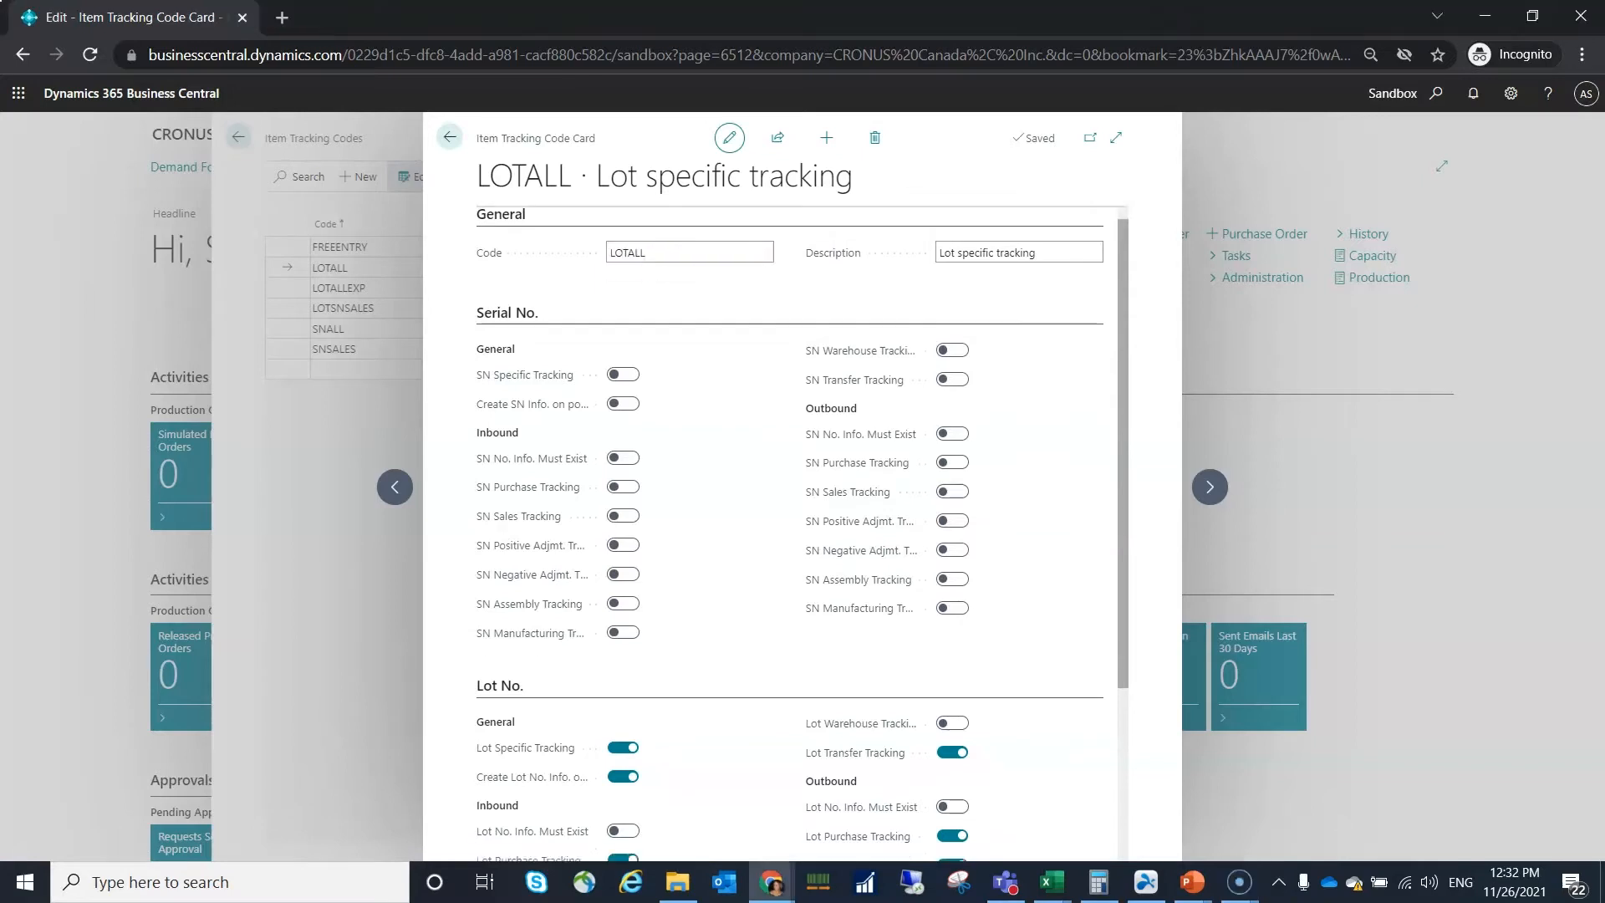
pyautogui.scroll(-3)
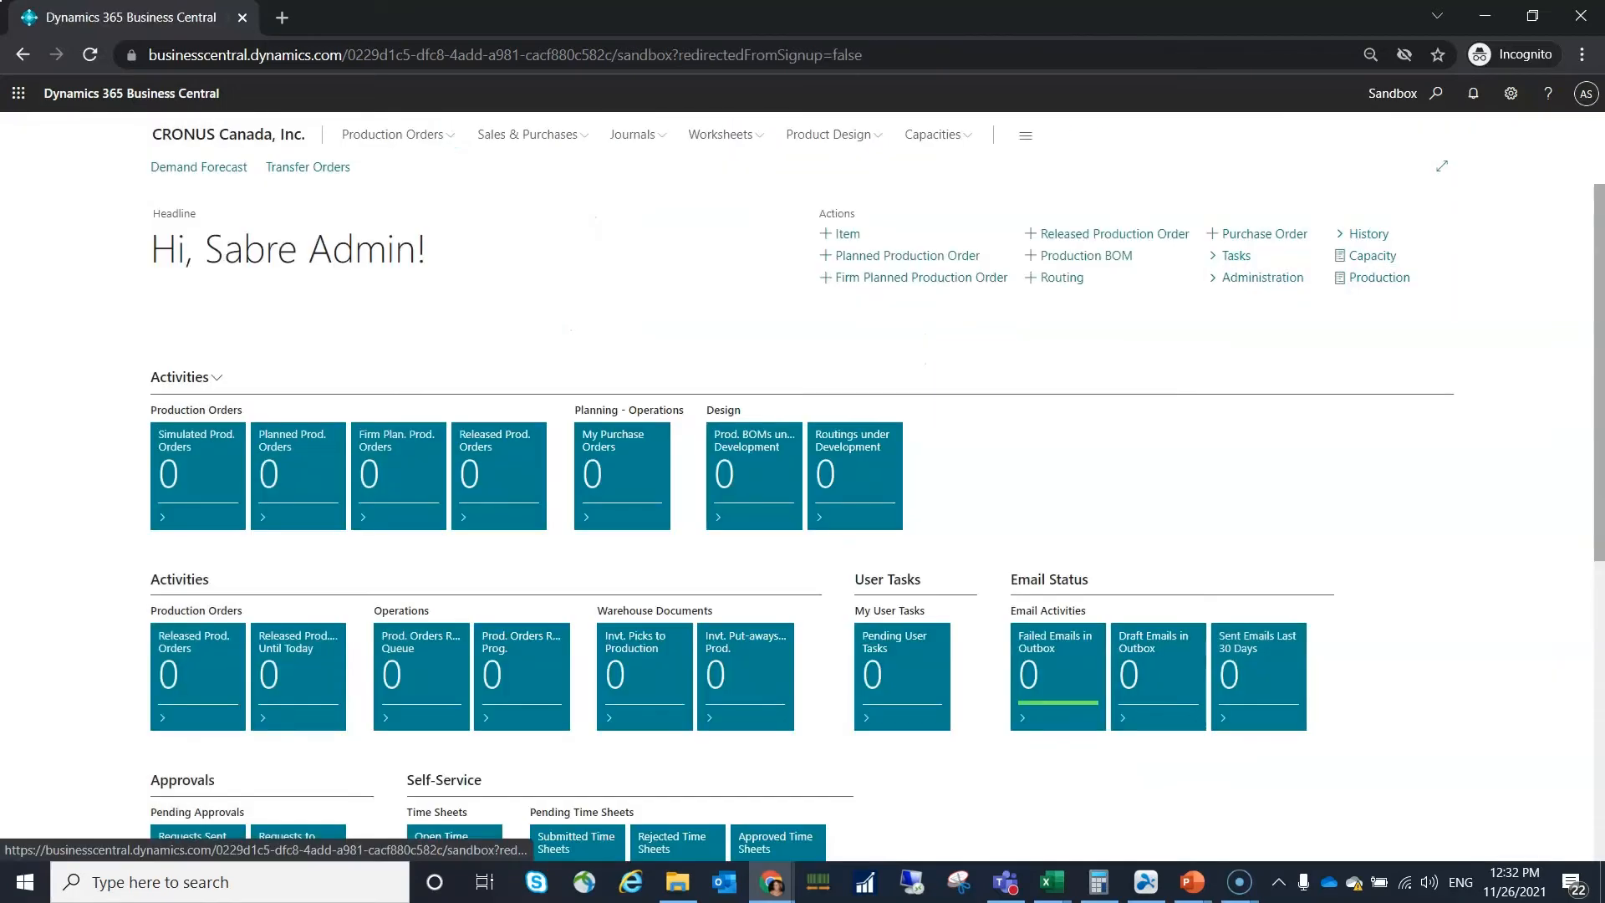
# Search 'purchase ord' and open purchase order 106006 for Nod Publishers.
pyautogui.click(1440, 93)
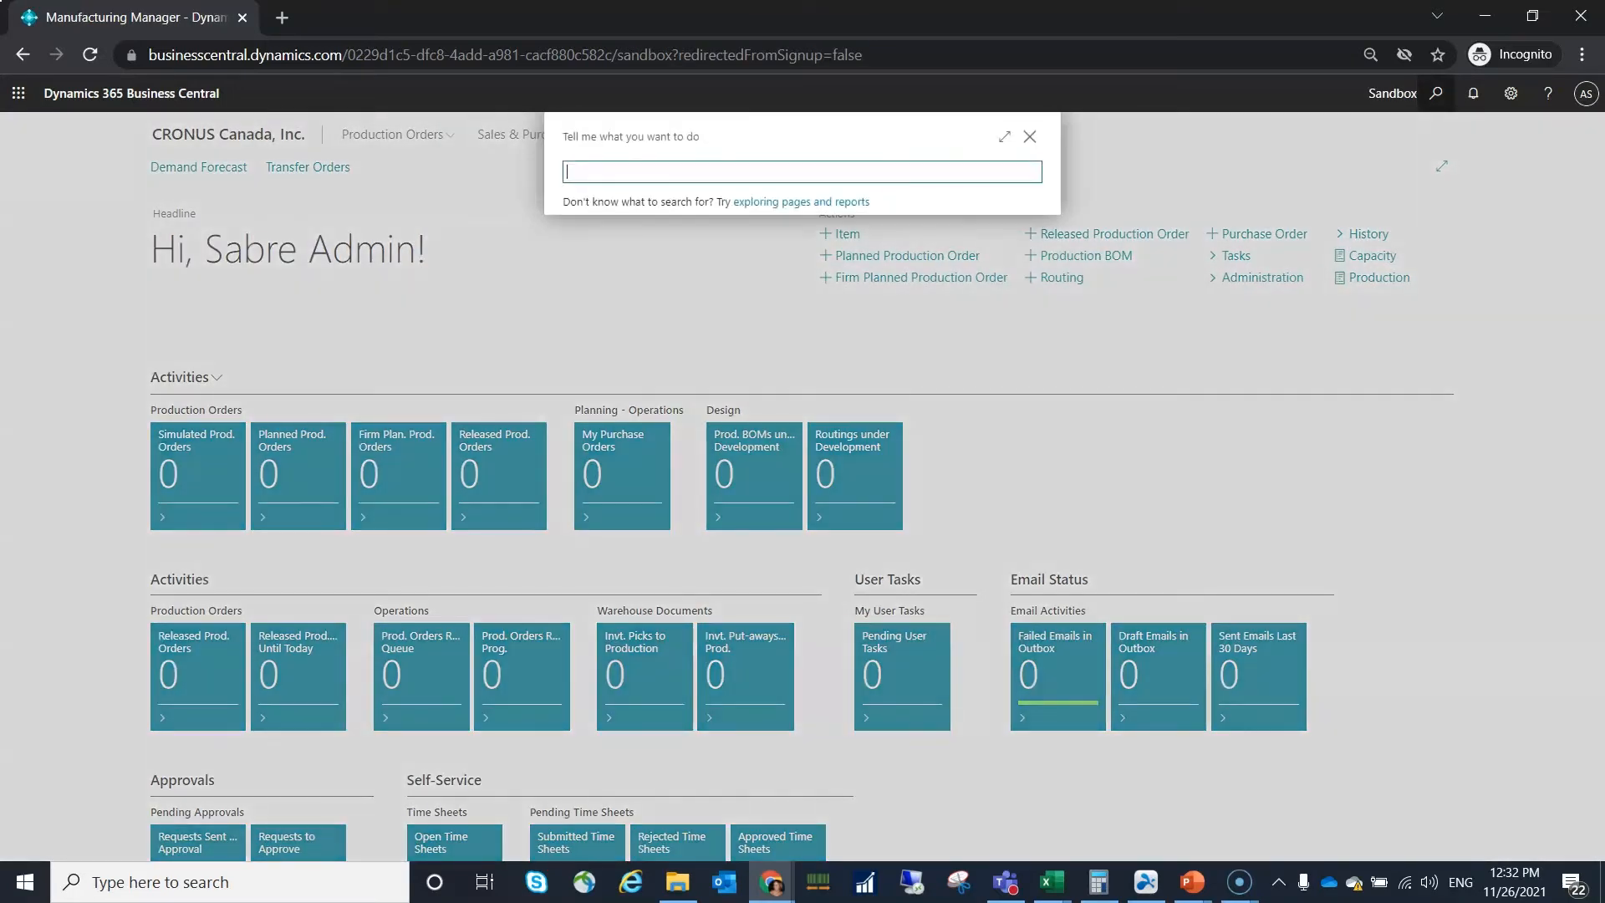
pyautogui.write('purchase ord')
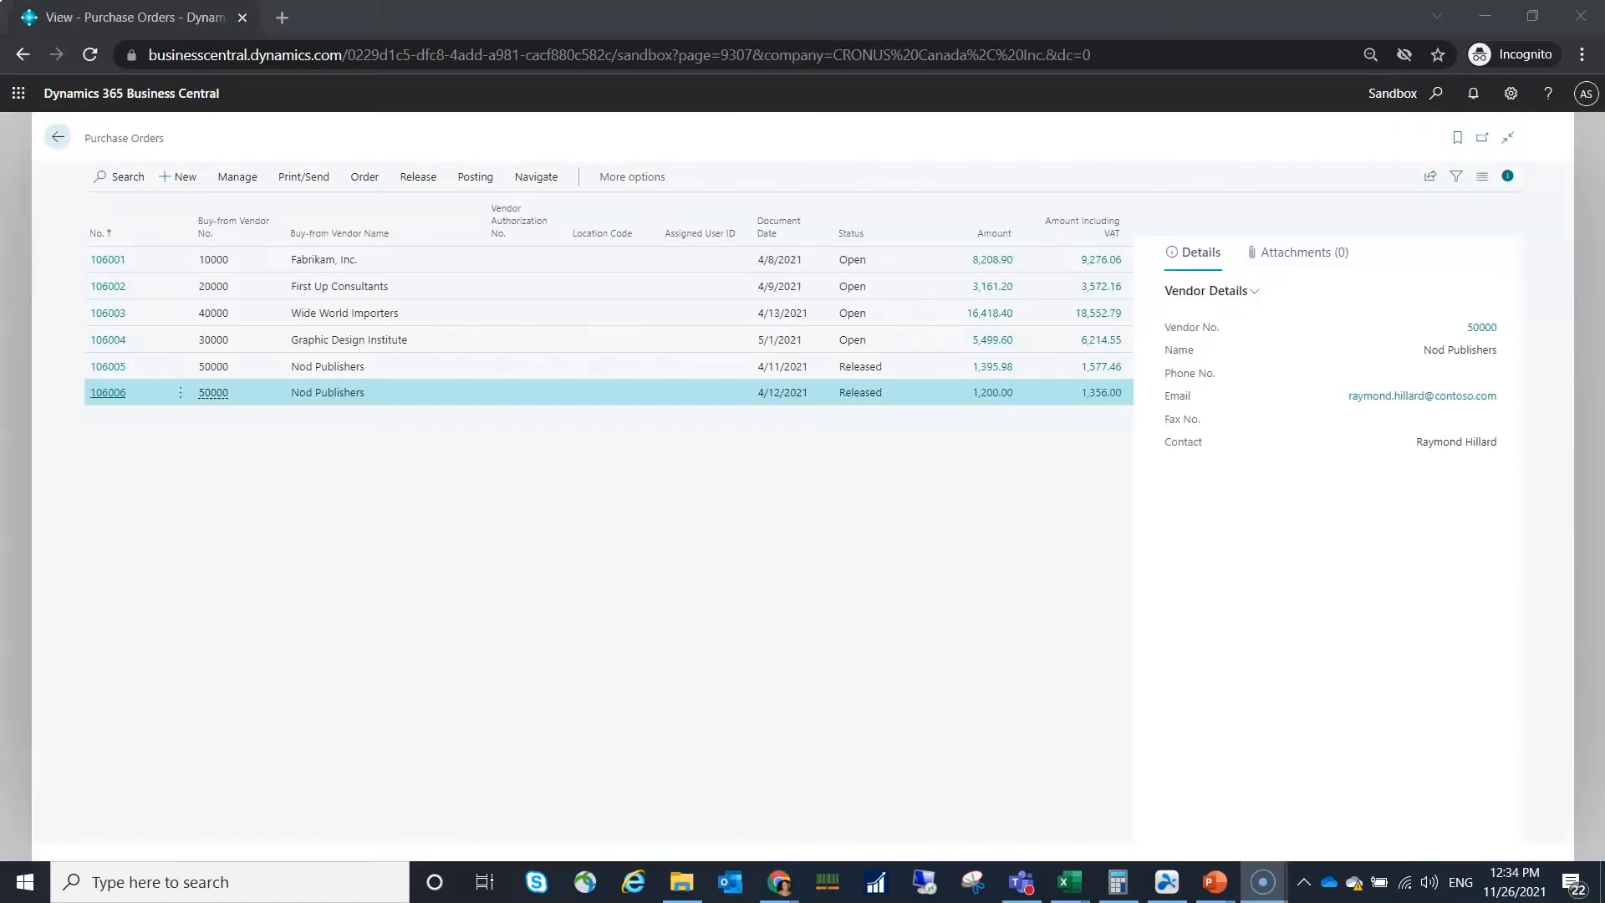
pyautogui.click(107, 391)
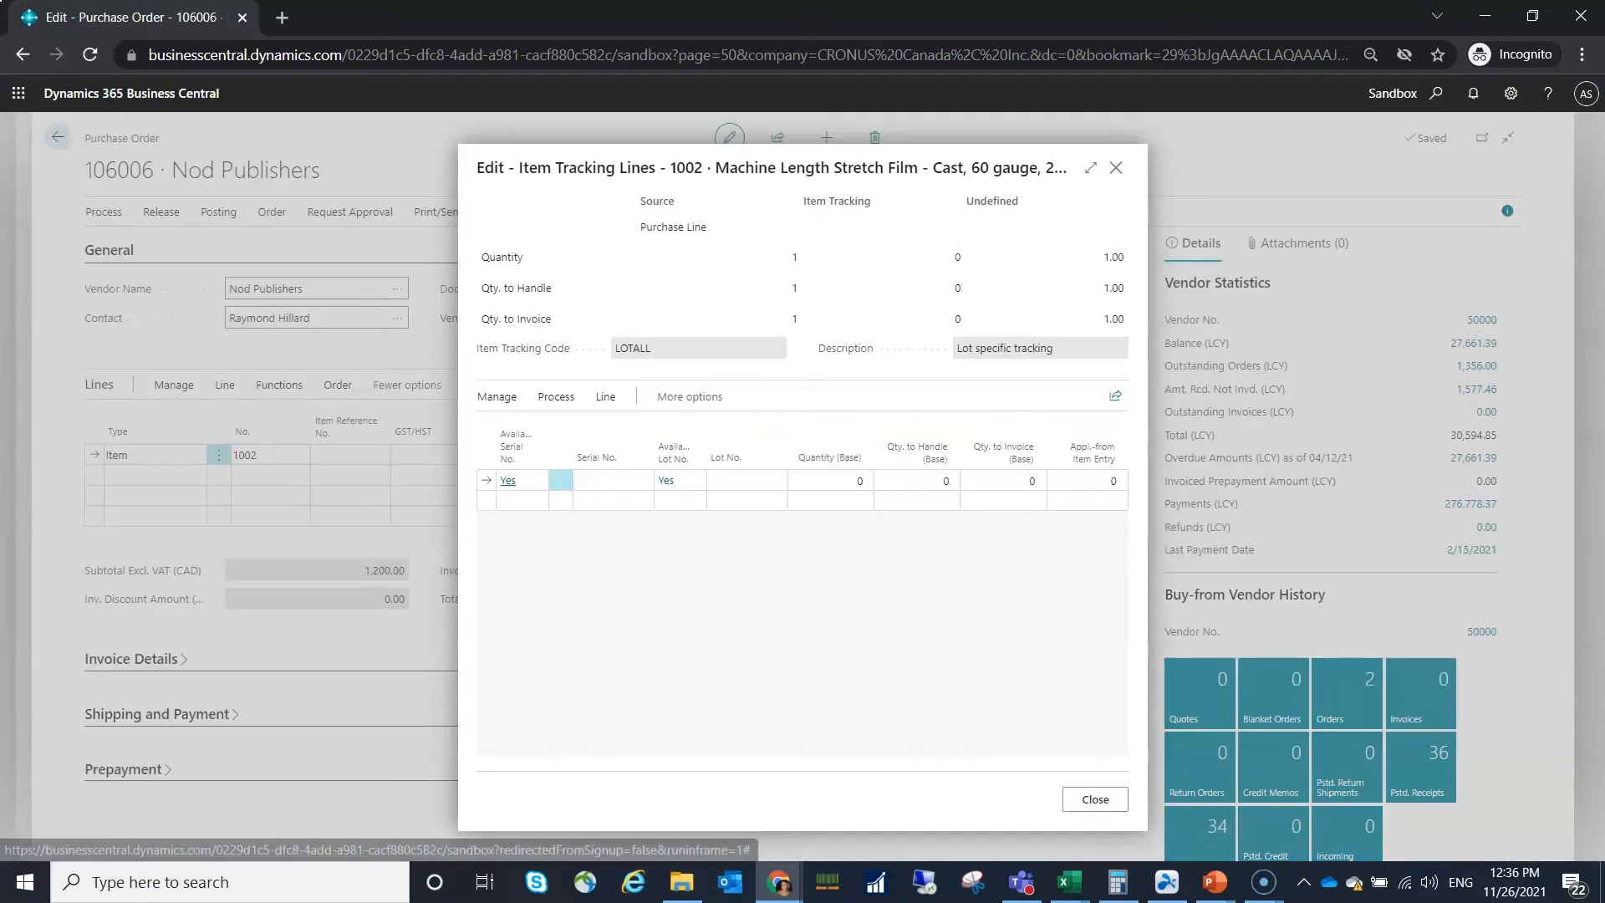
# Assign lot number 106006.1 with quantity 1 to item 1002 and close the tracking lines.
pyautogui.click(737, 480)
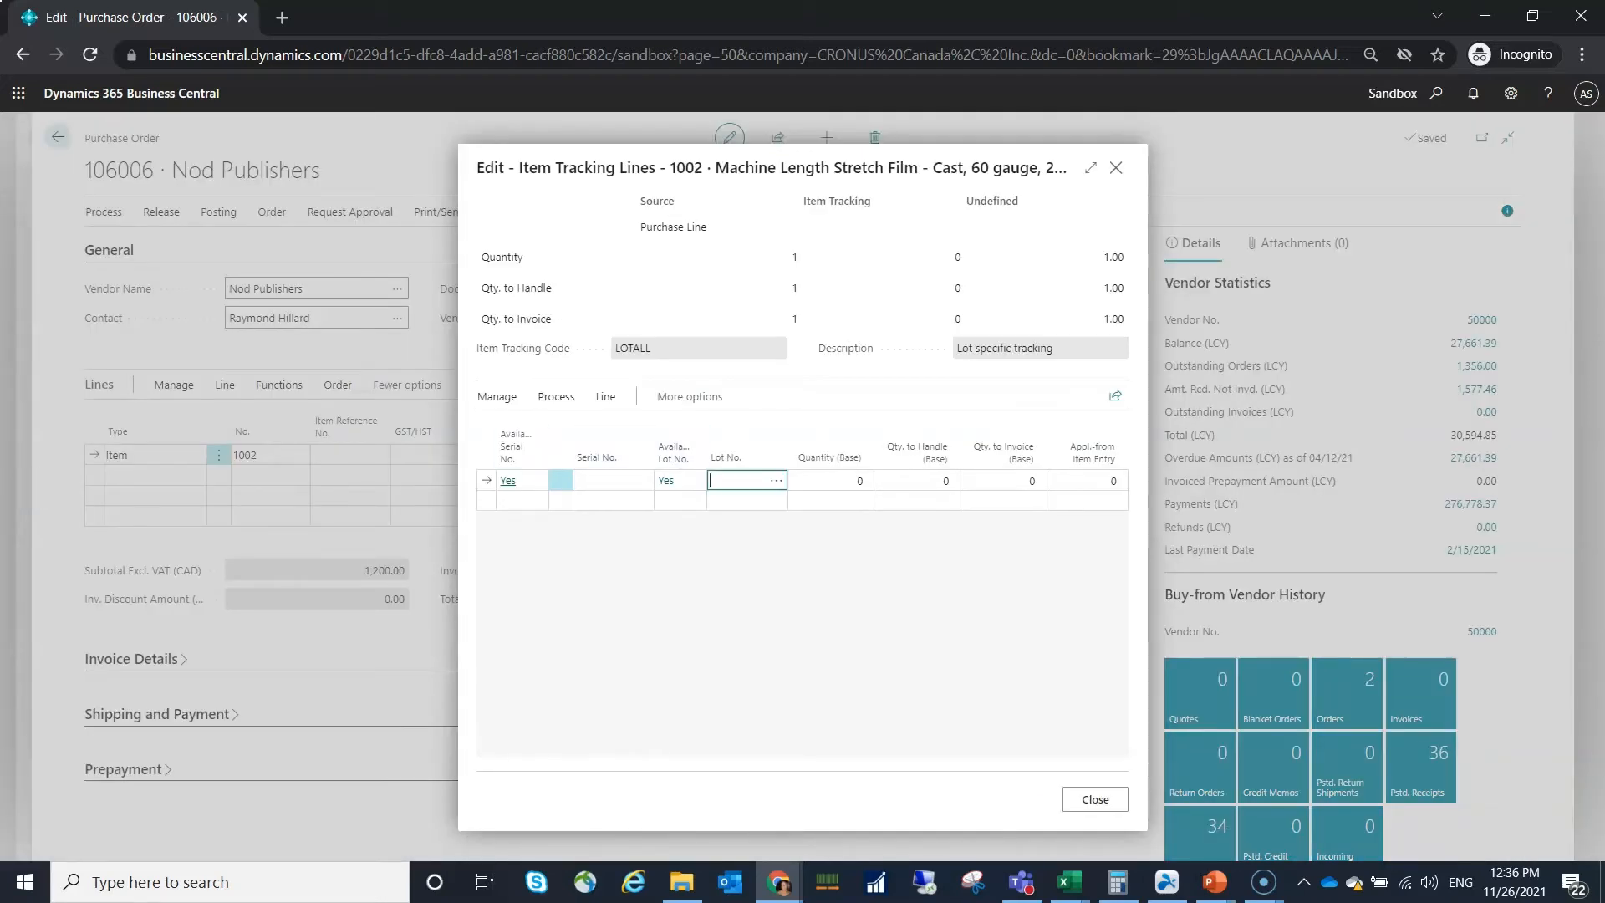
pyautogui.write('106006.1')
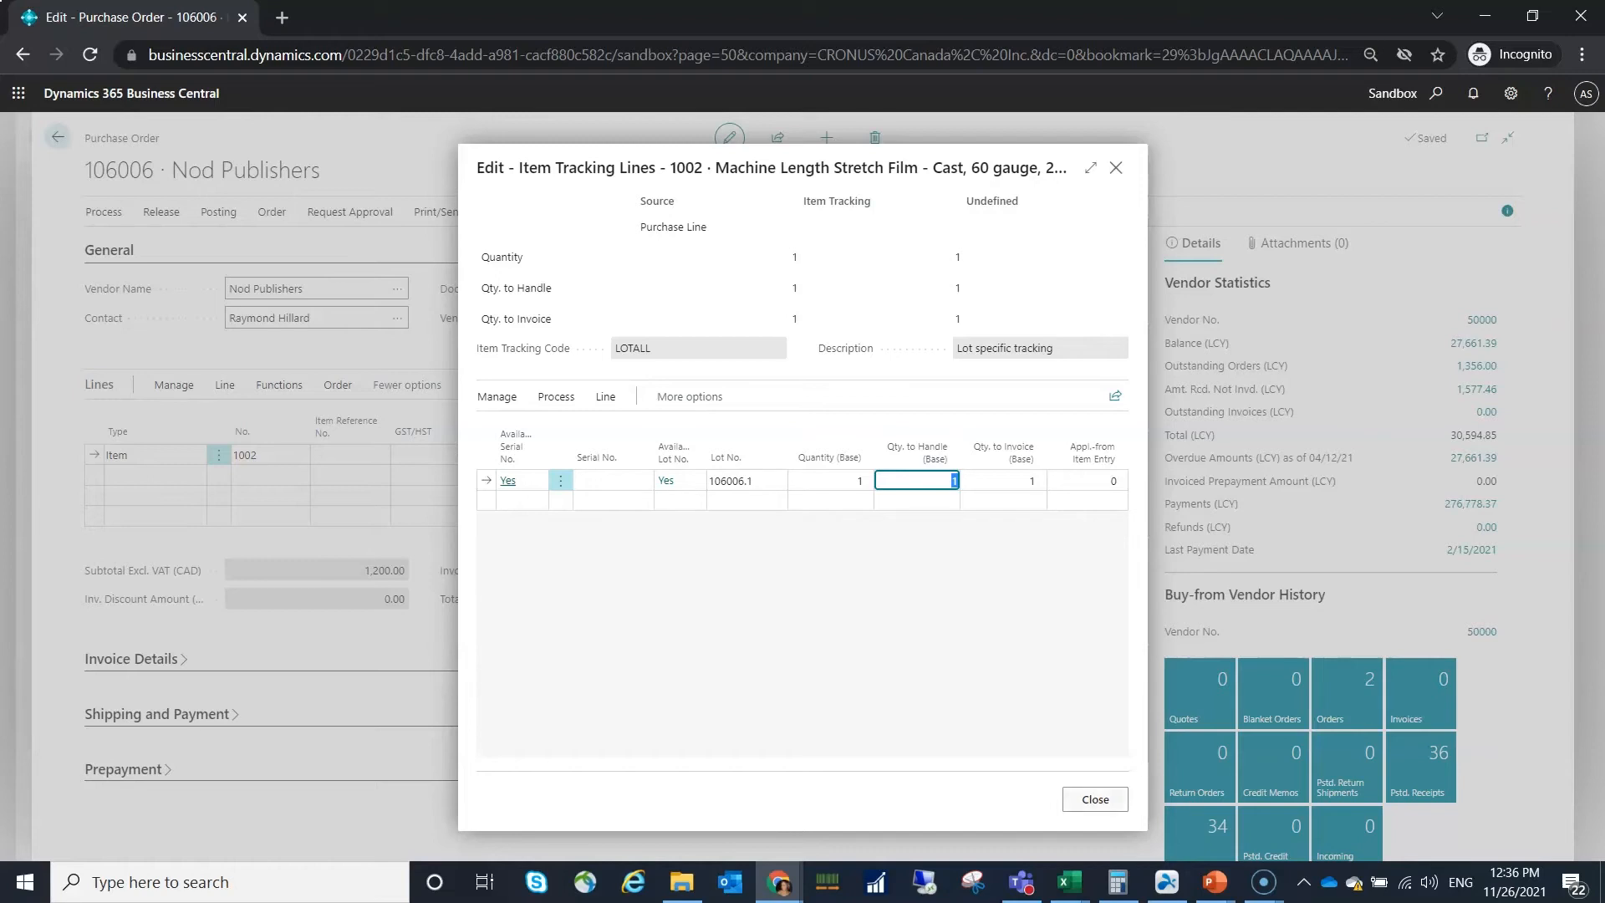
pyautogui.click(1093, 799)
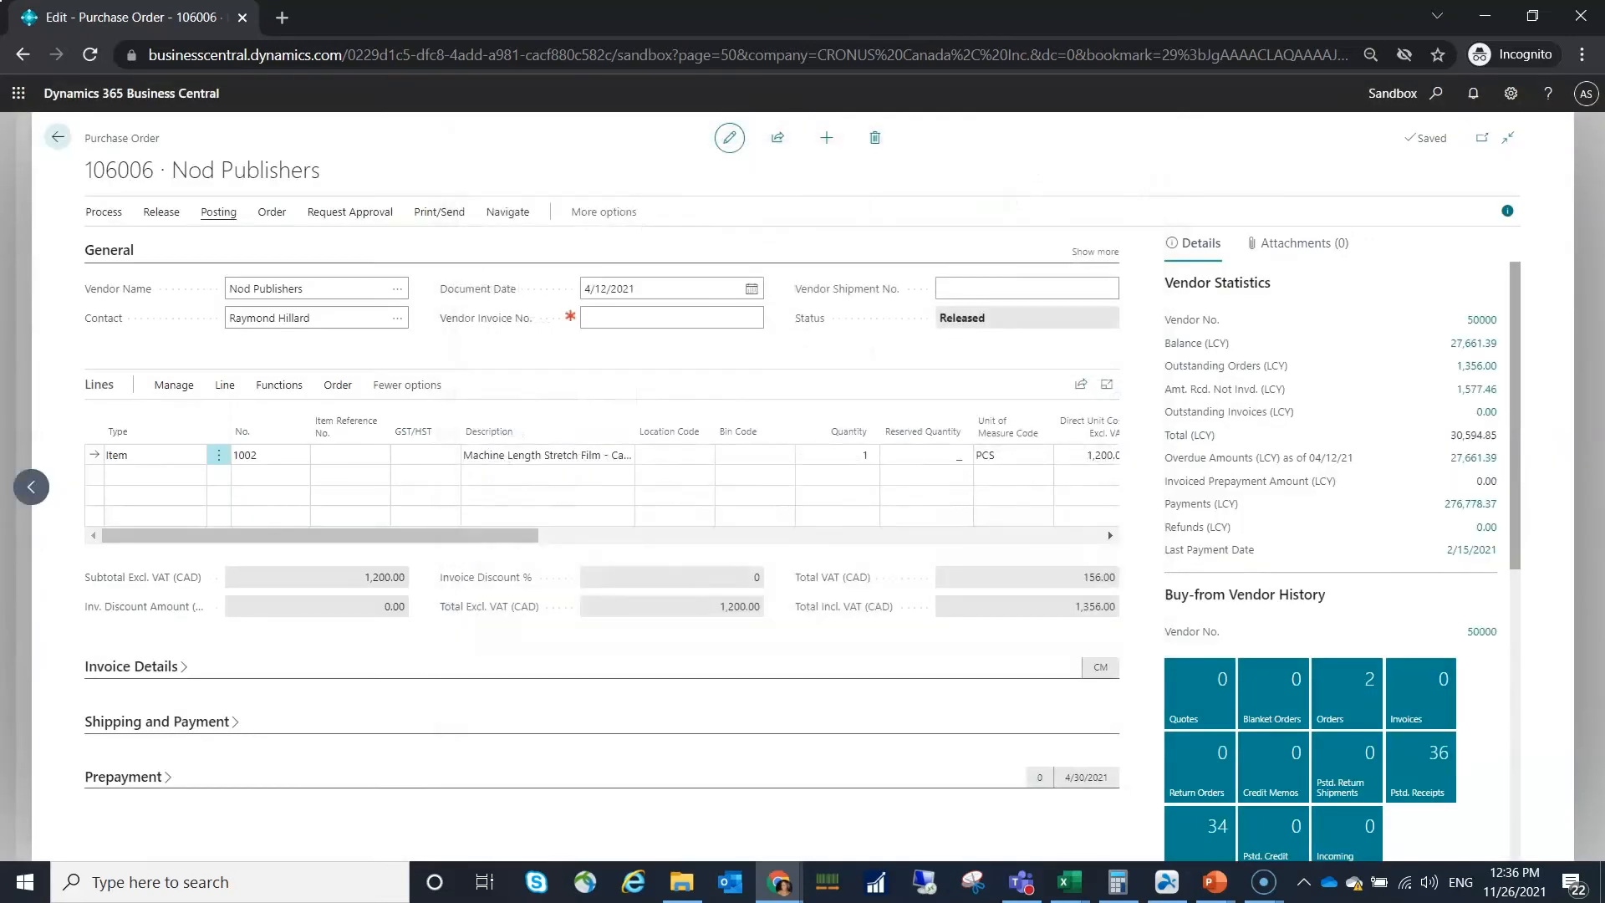
# Post purchase order 106006 with the Receive option and leave the order page.
pyautogui.click(218, 213)
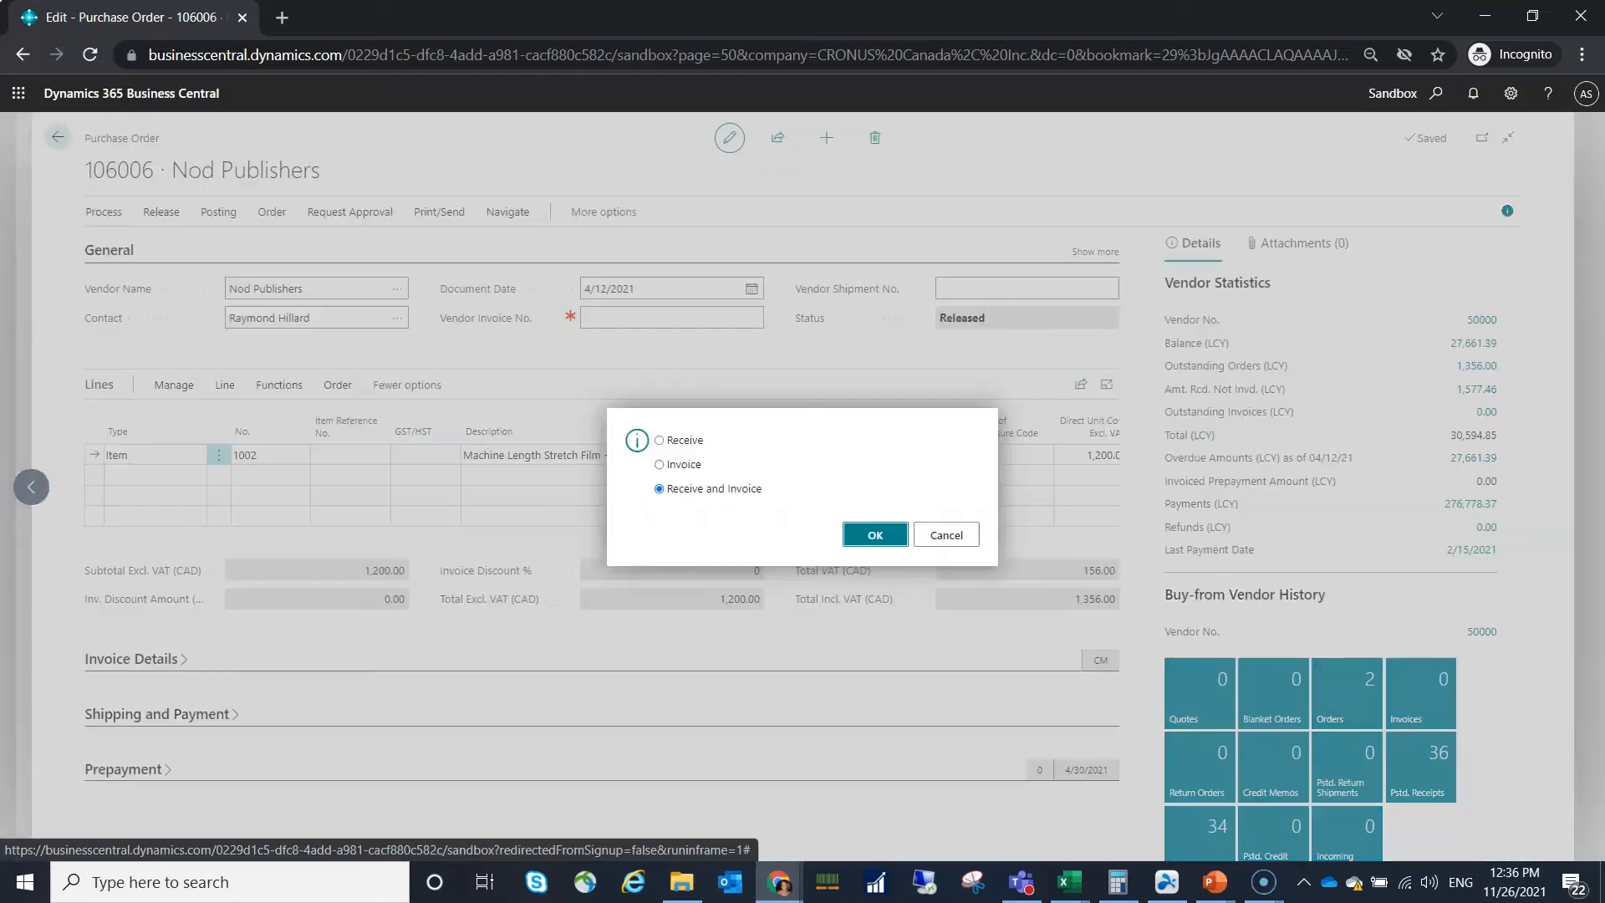
pyautogui.click(659, 440)
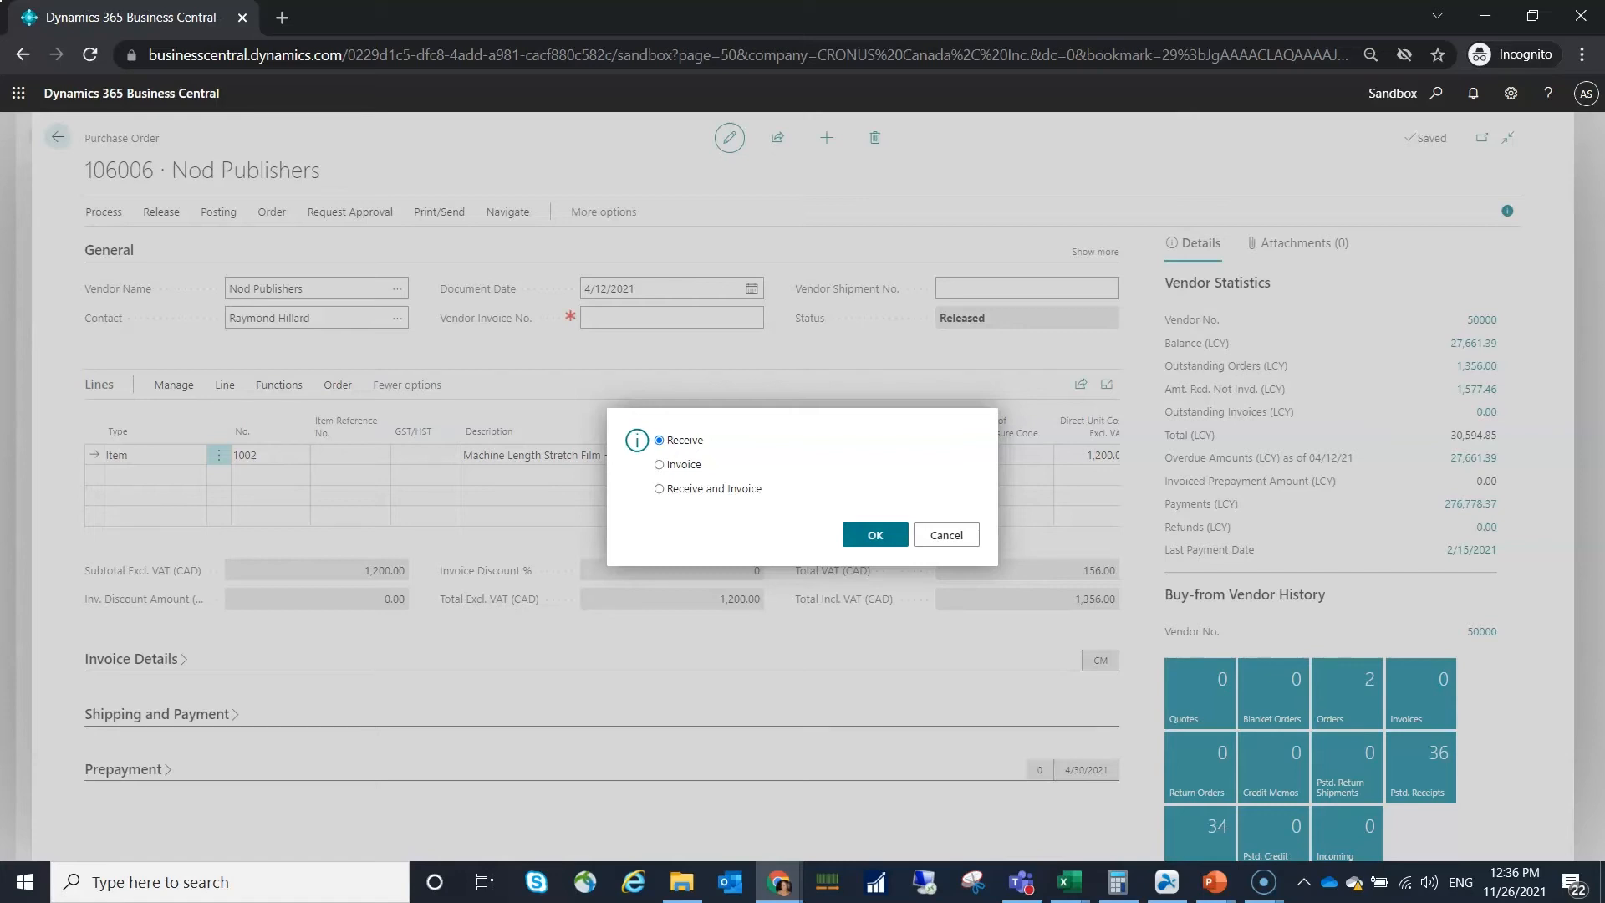
pyautogui.click(873, 535)
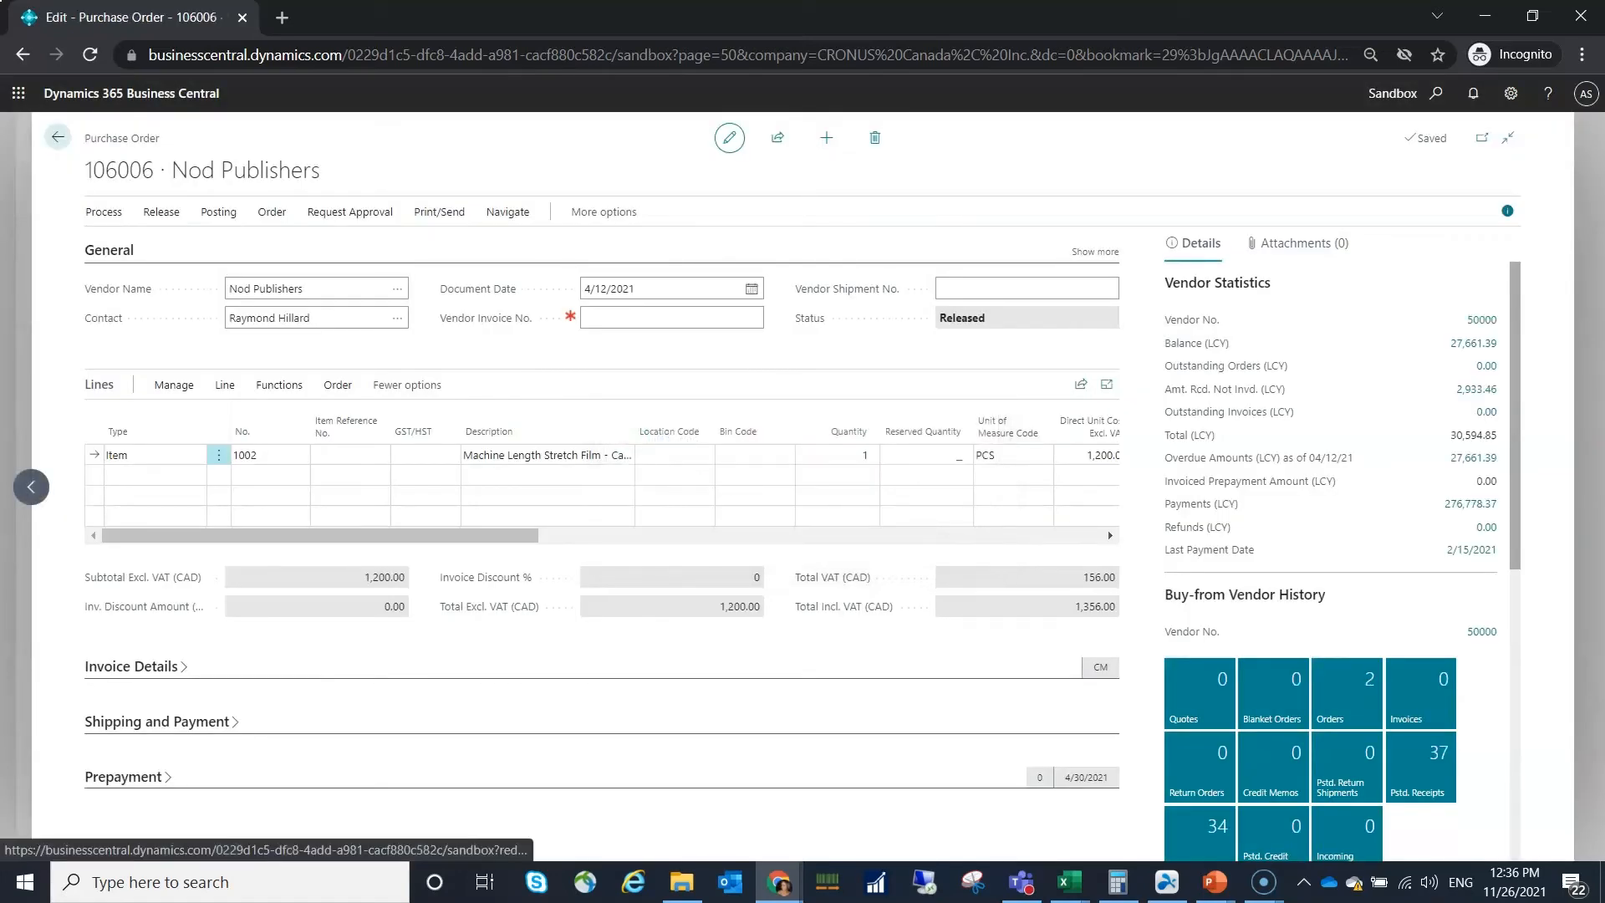
pyautogui.click(1023, 288)
pyautogui.write('lot info')
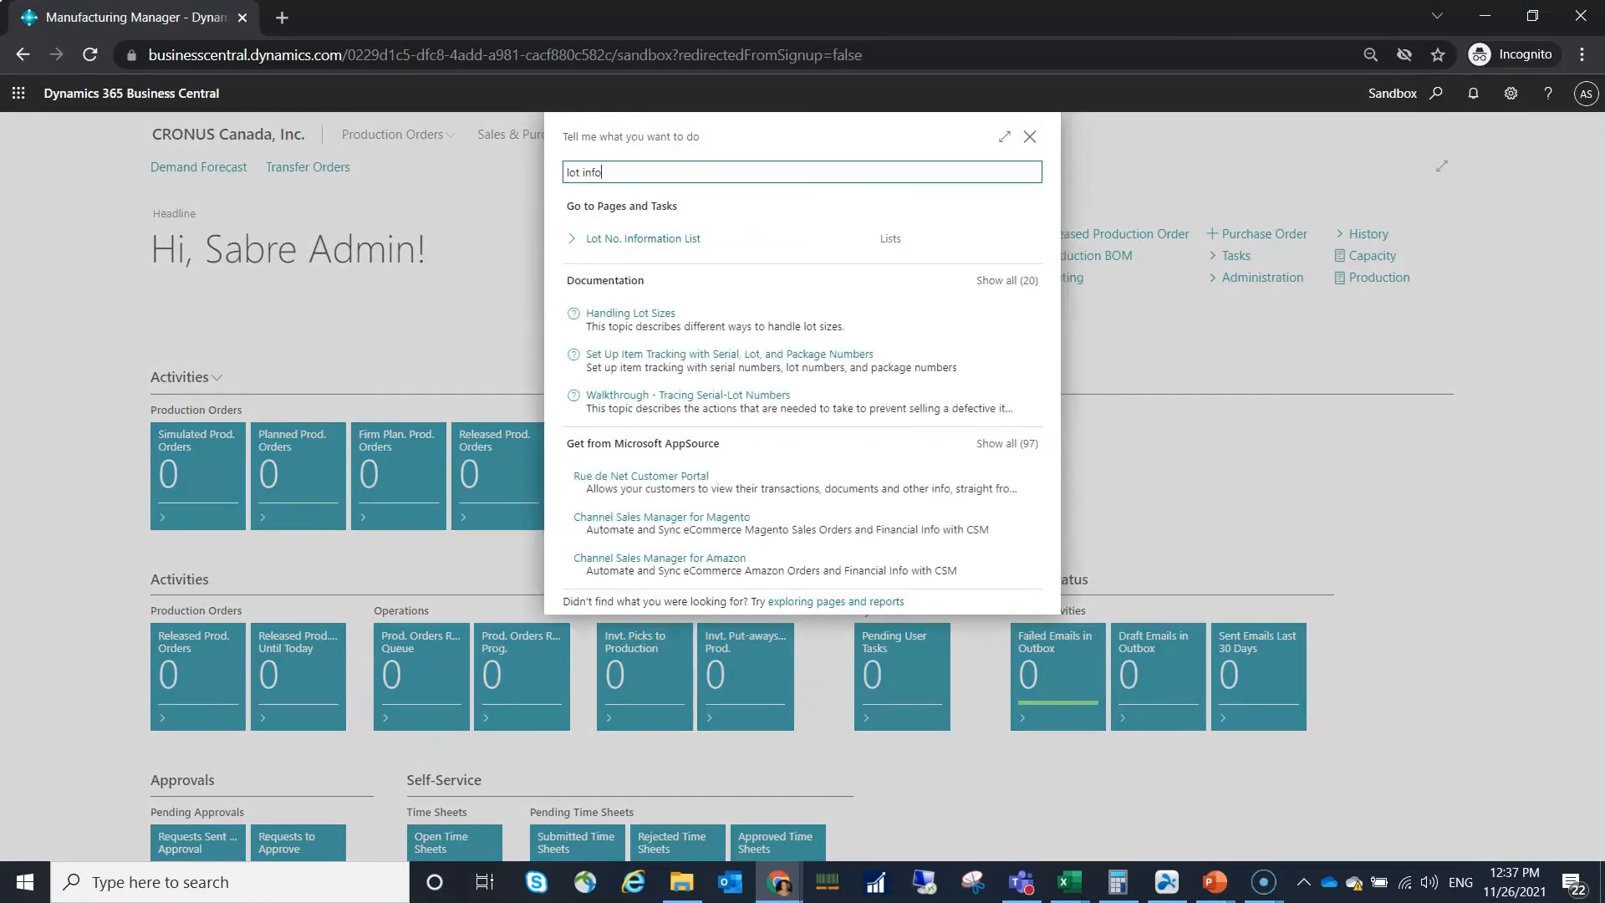
# Open the Lot No. Information List and the card for lot 106006.1 of item 1002.
pyautogui.click(645, 240)
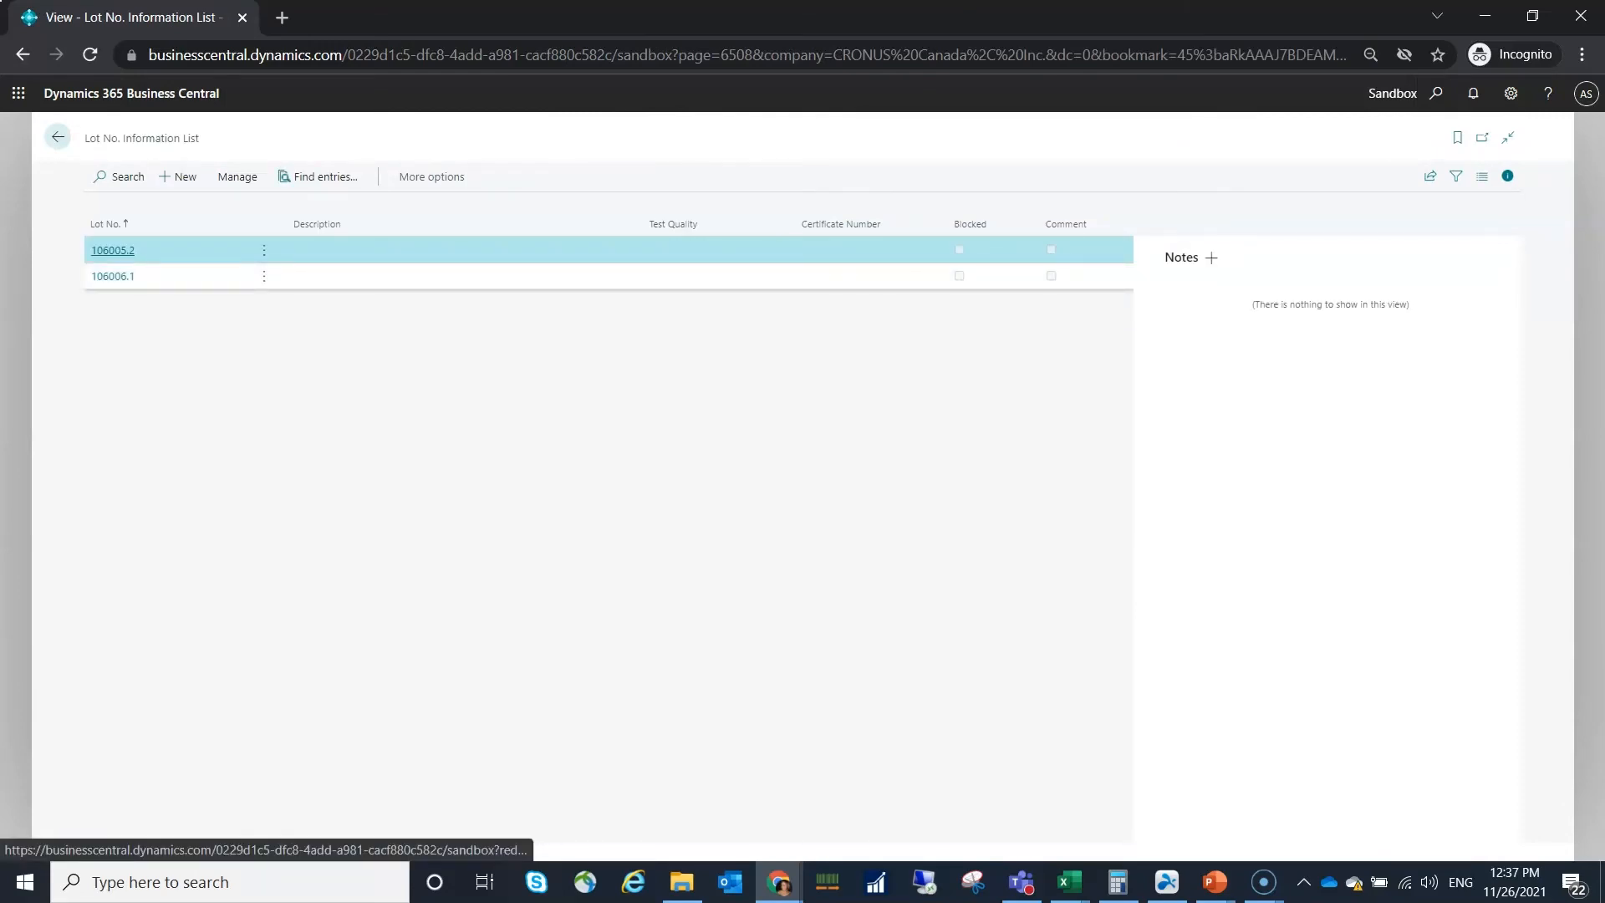
pyautogui.click(112, 276)
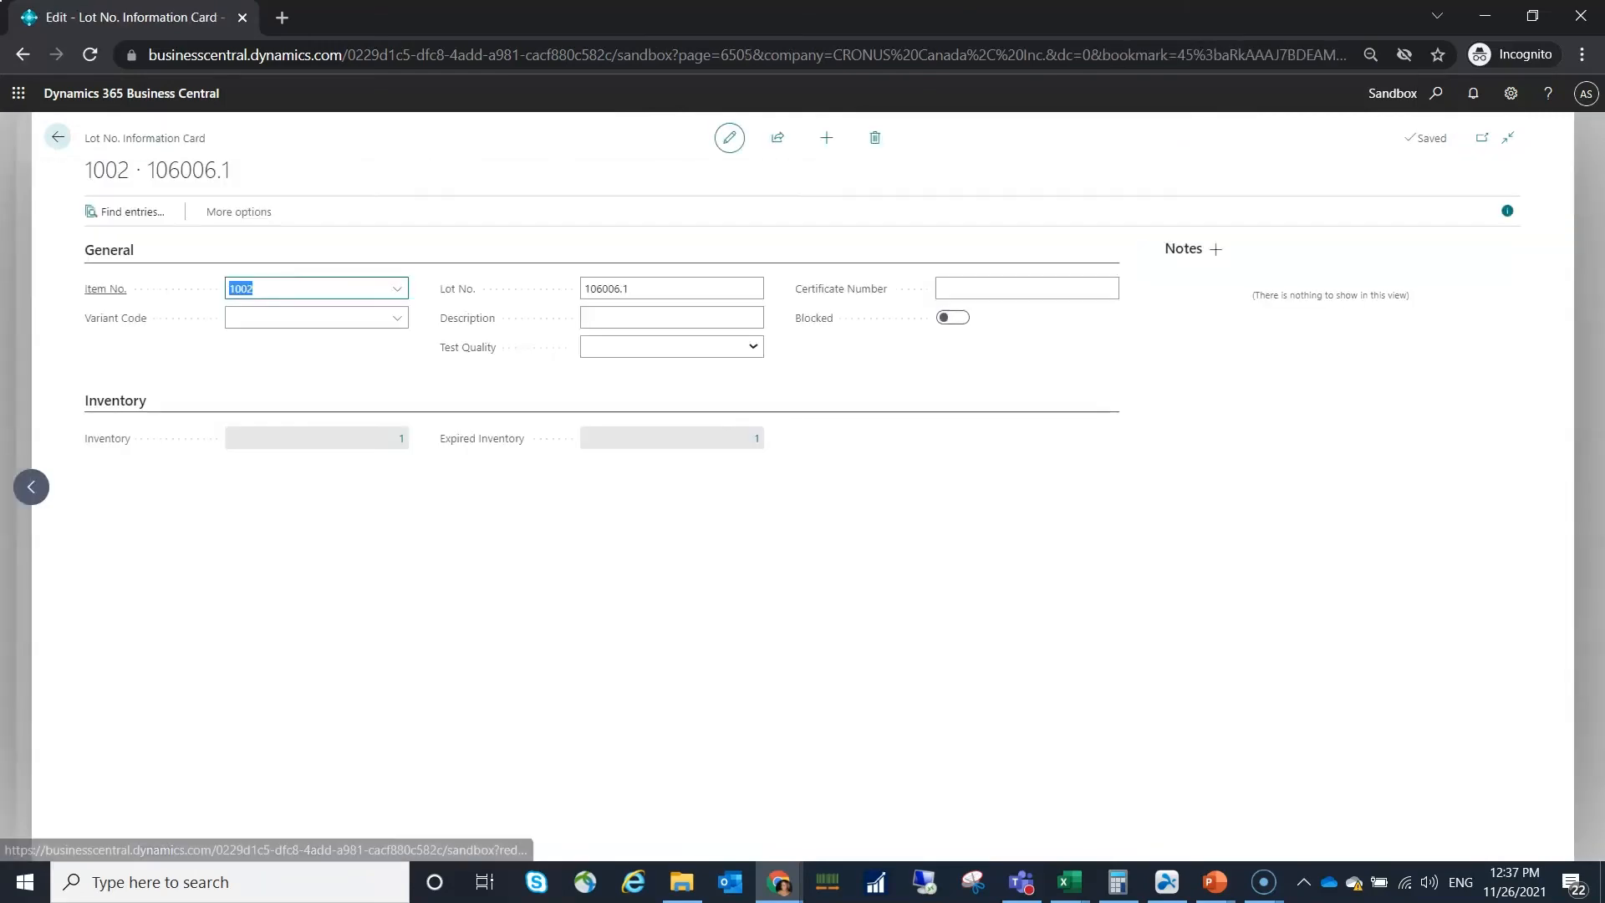